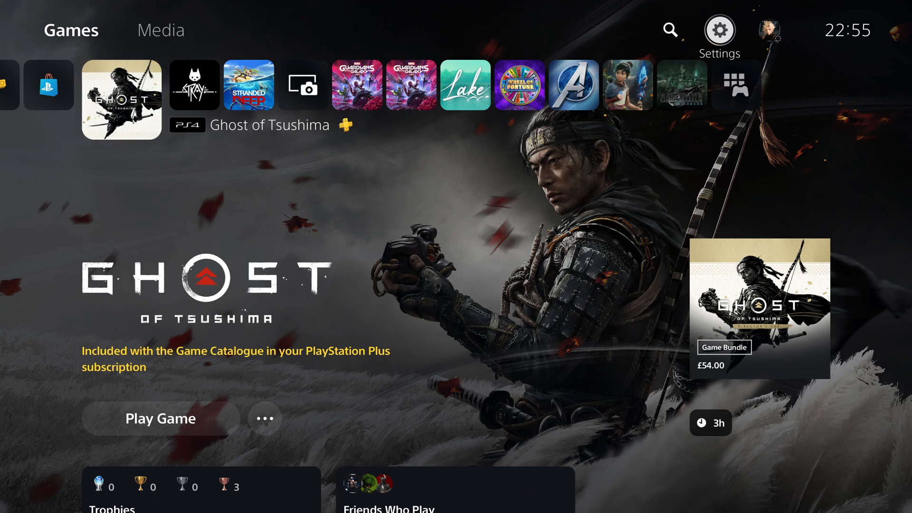
Open console Settings and scroll down to Saved Data and Game/App Settings.
{"action": "left_click", "coordinate": [719, 29]}
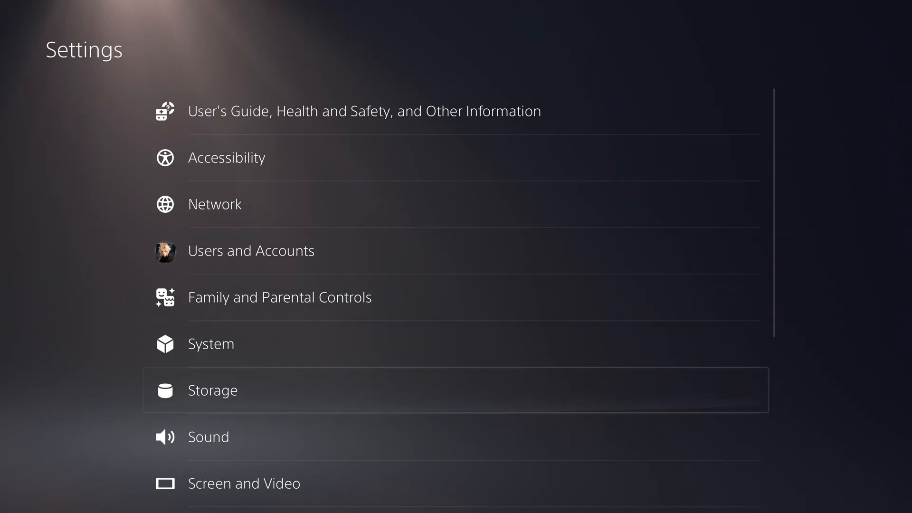
{"action": "scroll", "scroll_direction": "down", "scroll_amount": 3}
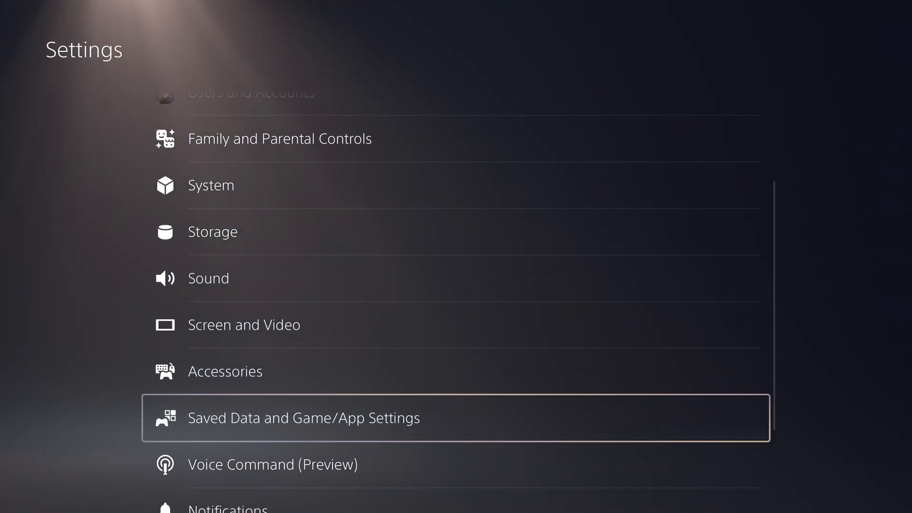
Sync game status and trophies with PlayStation Network under Saved Data > Game Status.
{"action": "left_click", "coordinate": [302, 418]}
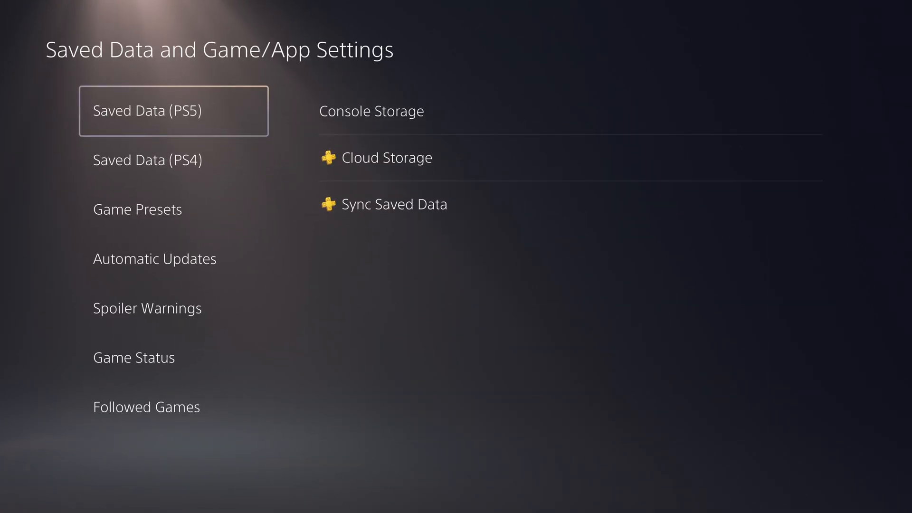
{"action": "left_click", "coordinate": [154, 210]}
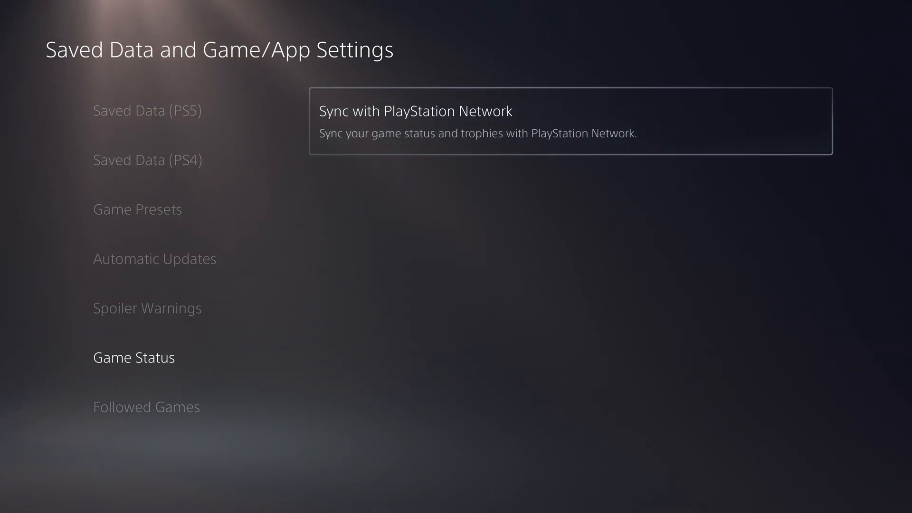
{"action": "left_click", "coordinate": [414, 111]}
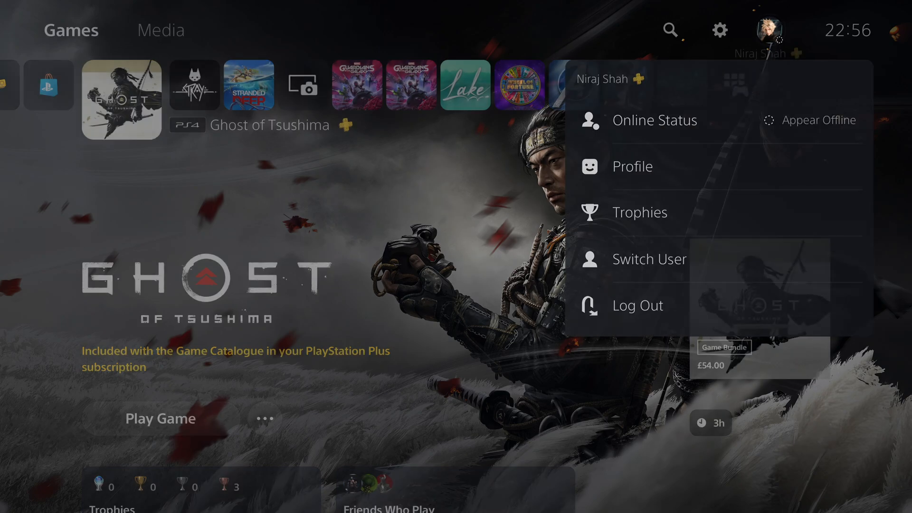
Open the profile's Games tab and scroll past Stranded Deep through the 211-game trophy list.
{"action": "left_click", "coordinate": [632, 166]}
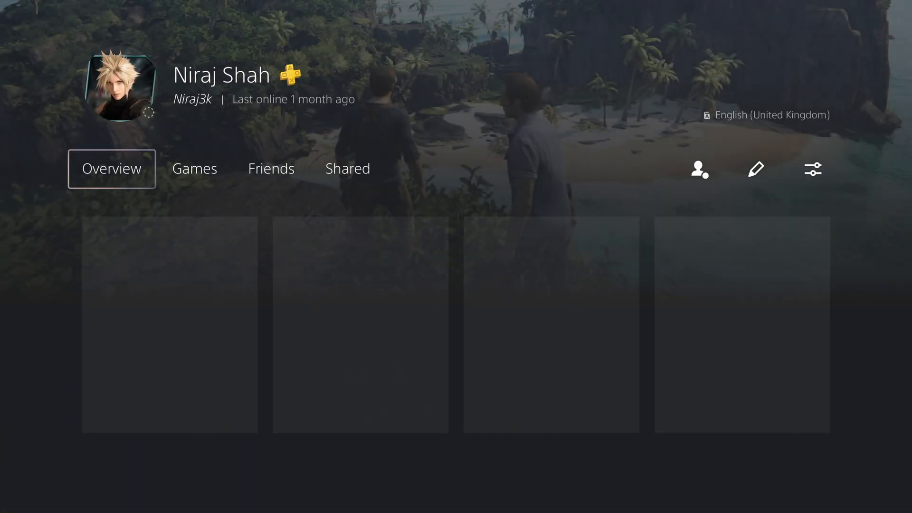
{"action": "left_click", "coordinate": [195, 168]}
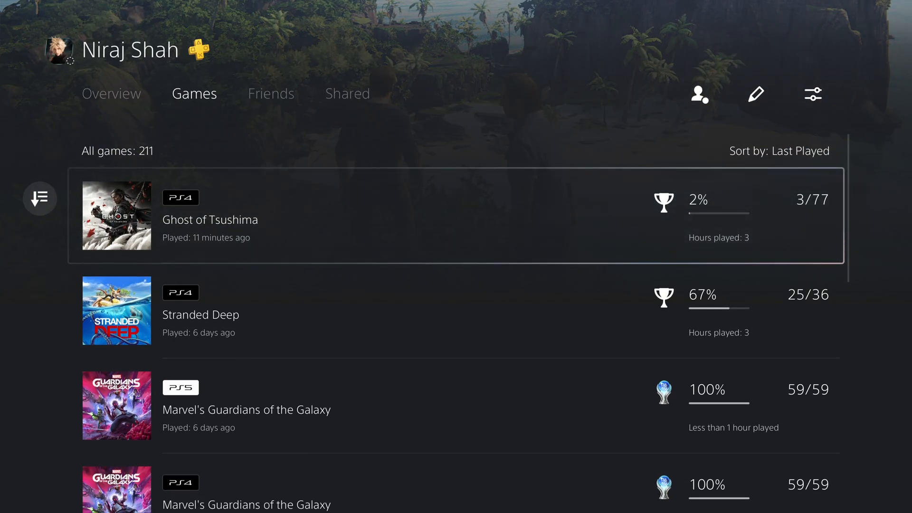
{"action": "key", "text": "down"}
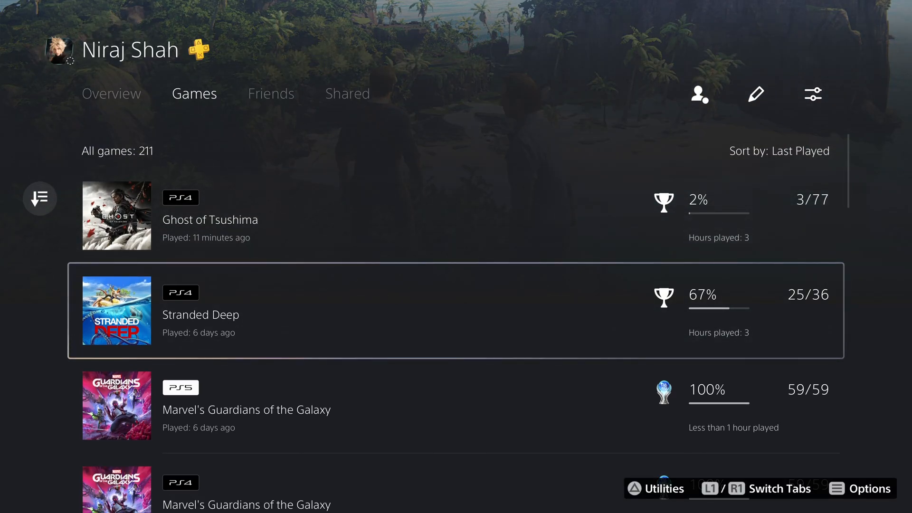
{"action": "scroll", "scroll_direction": "down", "scroll_amount": 3}
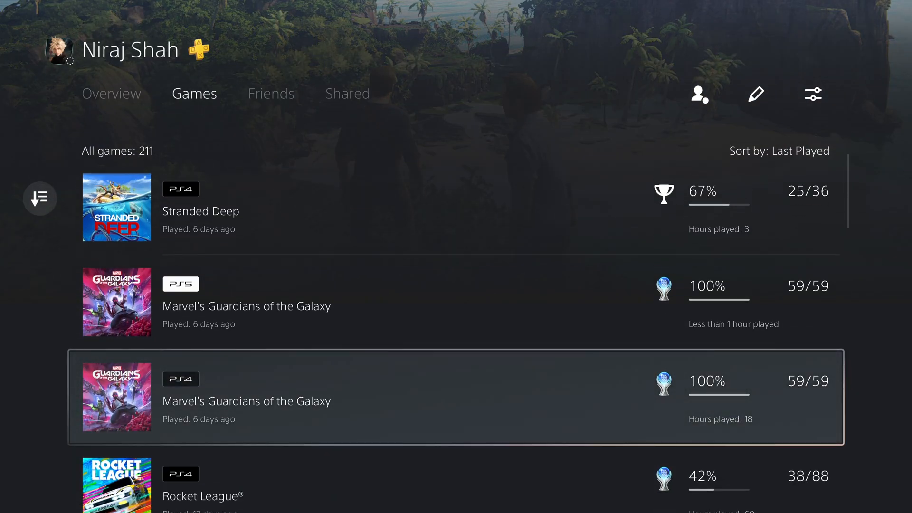